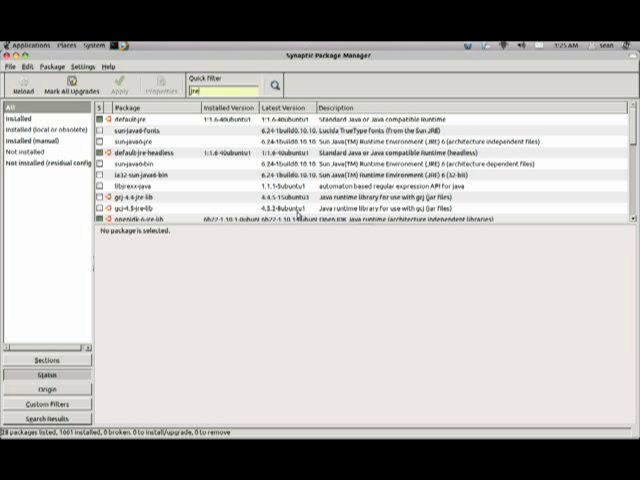
Clear the 'jre' Quick filter so all 33,438 packages are listed again
click(140, 118)
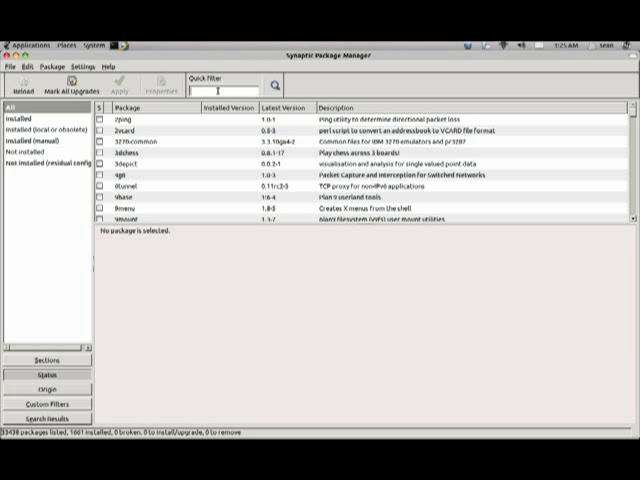
Filter for 'jarwrapper' and view the installed package's description
text(jarwrapper)
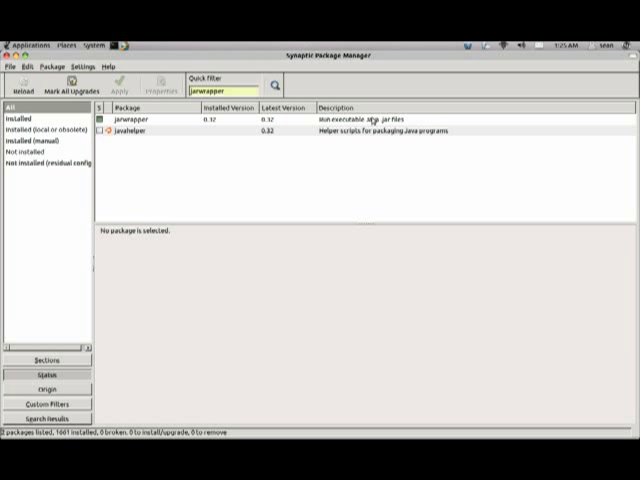
click(140, 119)
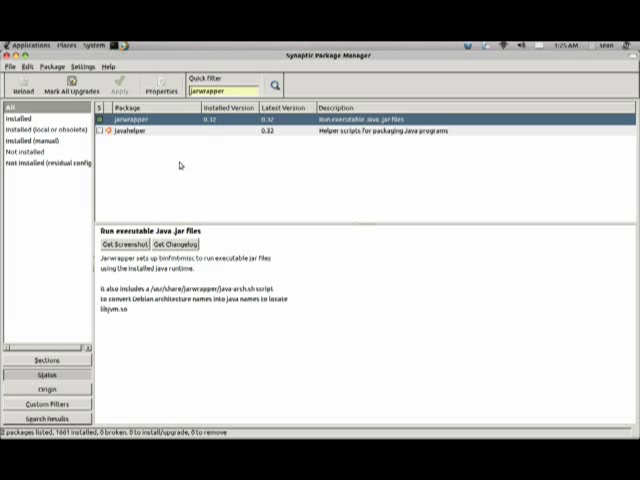
mouse_move(185, 201)
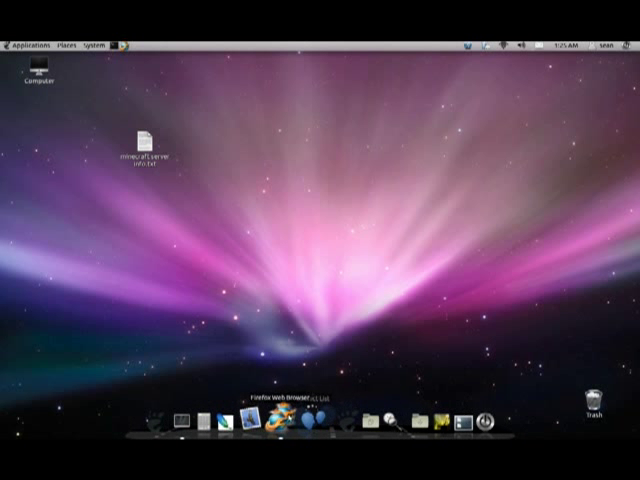
Browse to minecraft.net in Firefox and scroll to the Linux Minecraft.jar download instructions
click(283, 420)
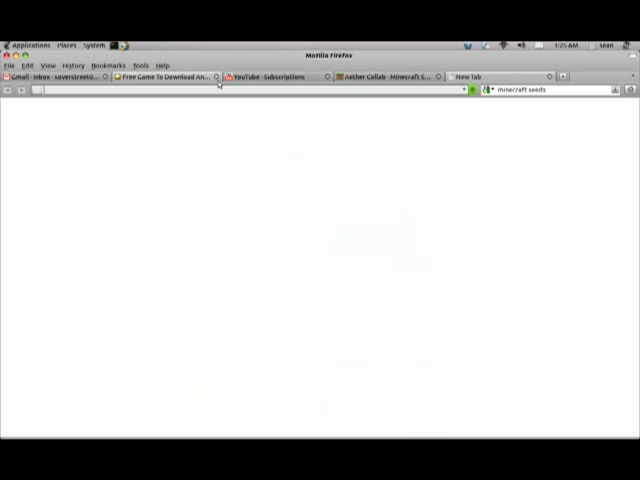
text(m)
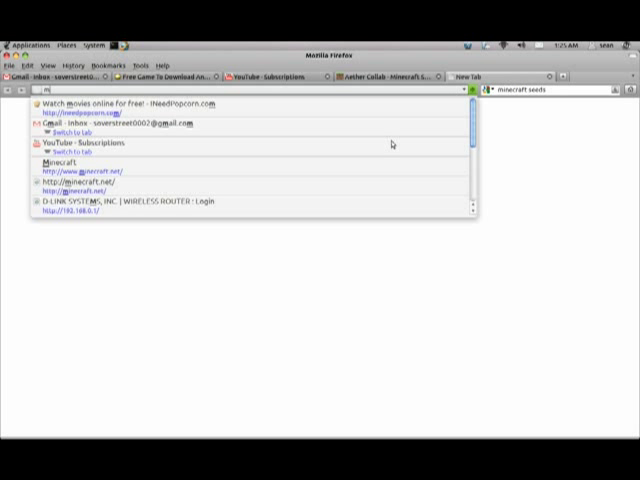
text(inecraft.net/download.jsp)
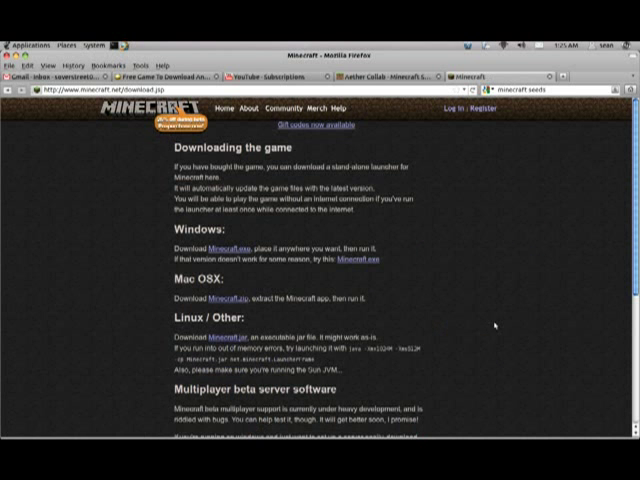
scroll(down, 3)
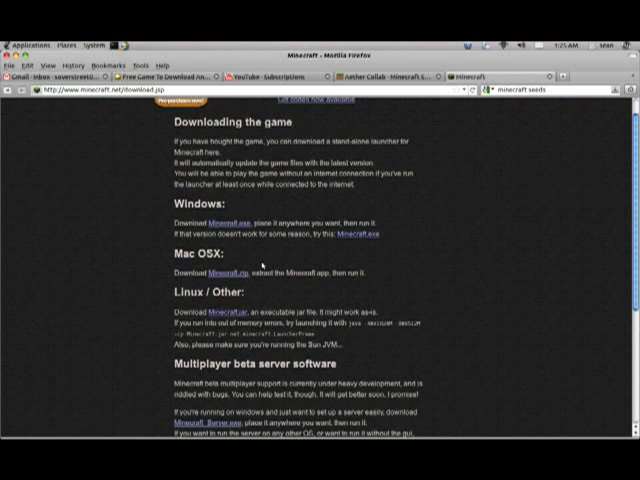
scroll(down, 3)
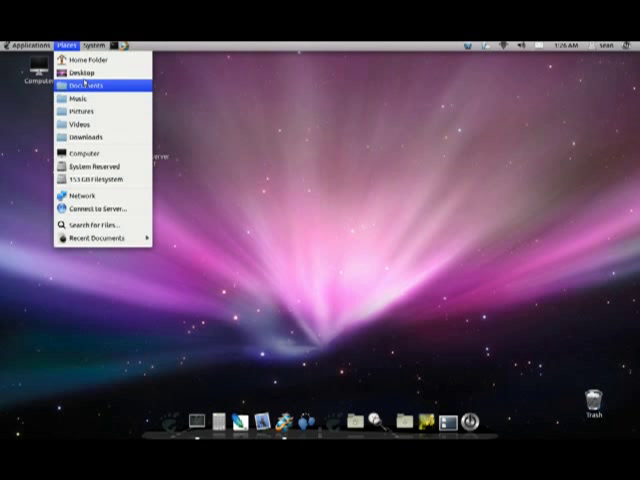
mouse_move(95, 164)
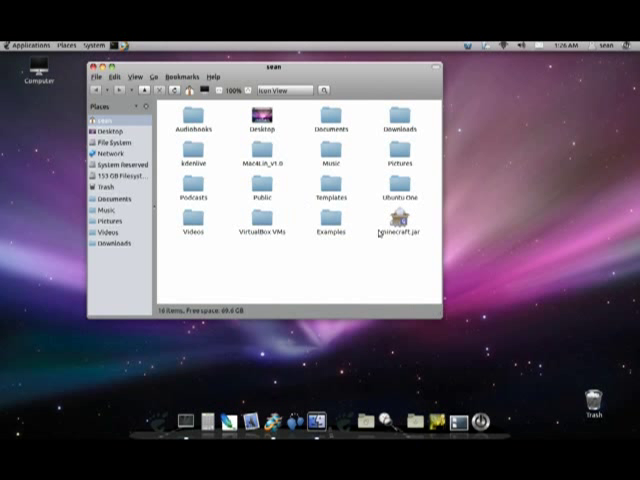
Select the minecraft.jar file in the Nautilus home folder
click(396, 222)
text(jarwrapper)
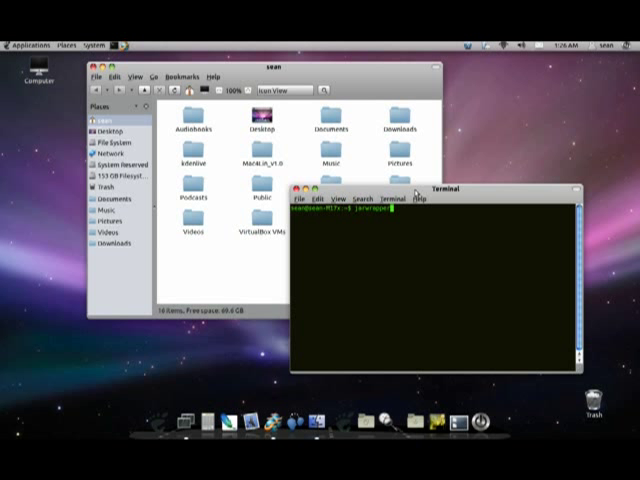
Run 'jarwrapper minecraft.jar' in Terminal to start the Minecraft Launcher
text(minecraft)
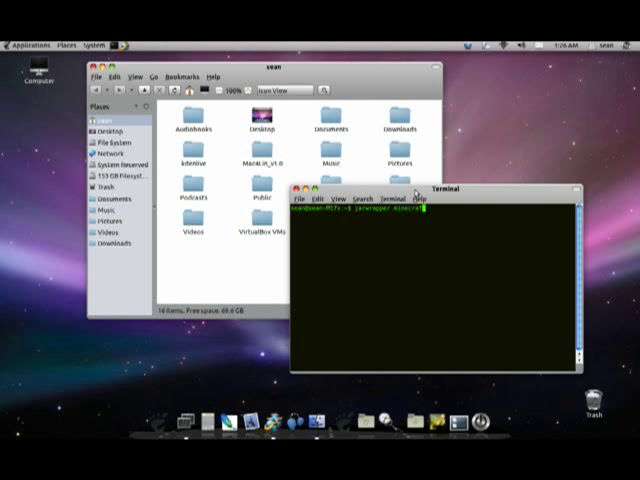
text(.)
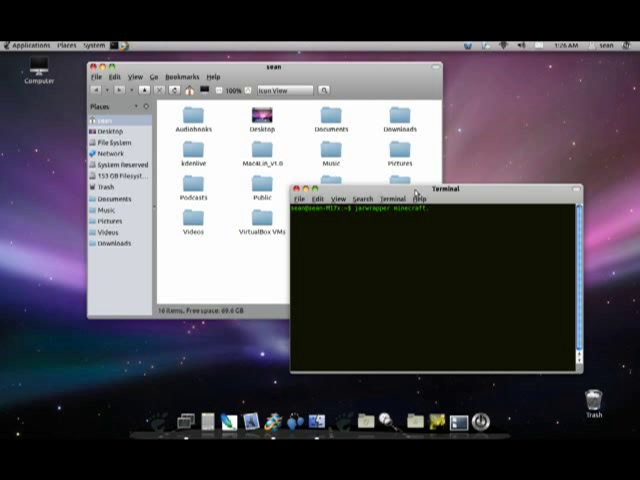
text(.jar)
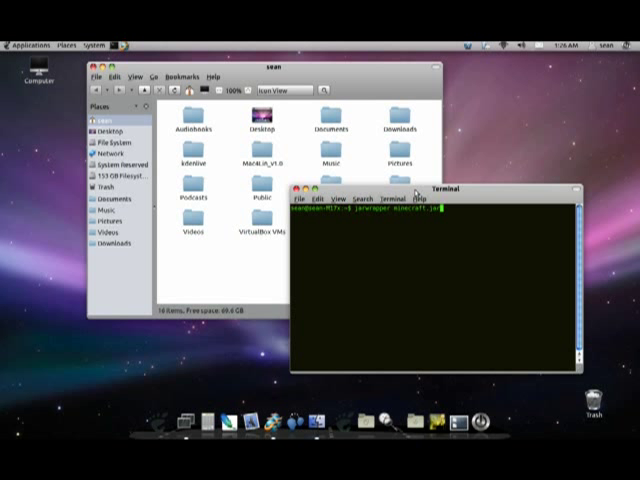
key(Return)
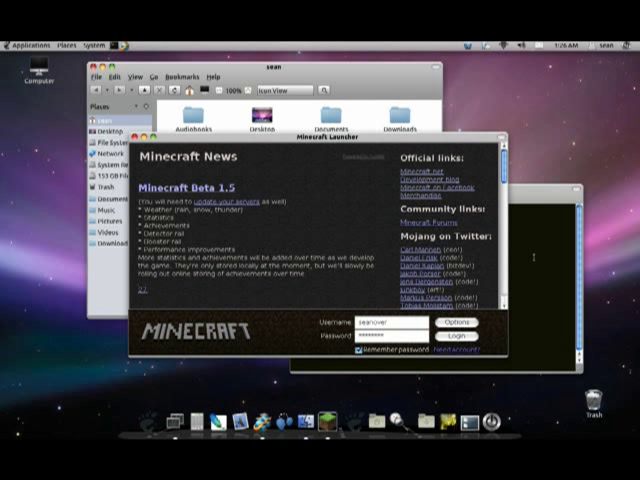
Log in from the Minecraft Launcher to reach the Select World screen
click(463, 336)
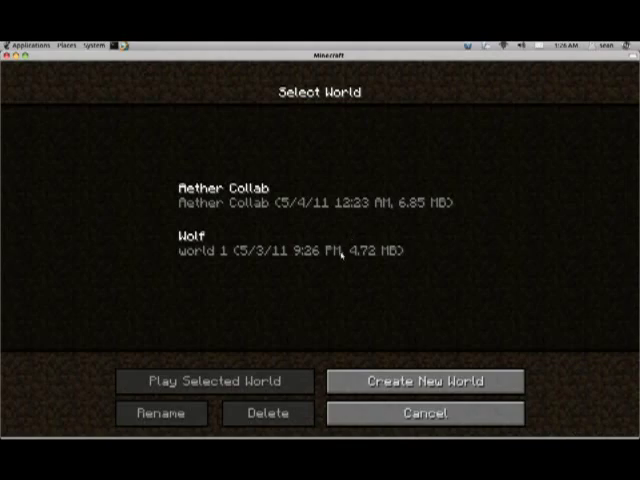
Load a saved world, pause with the game menu, then save and quit to title
click(213, 381)
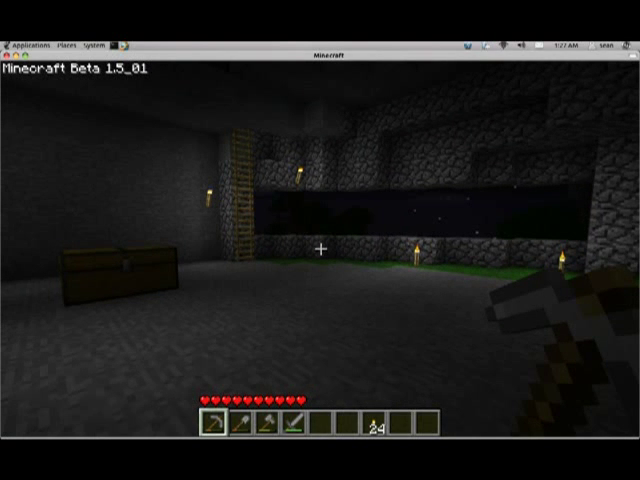
mouse_move(320, 240)
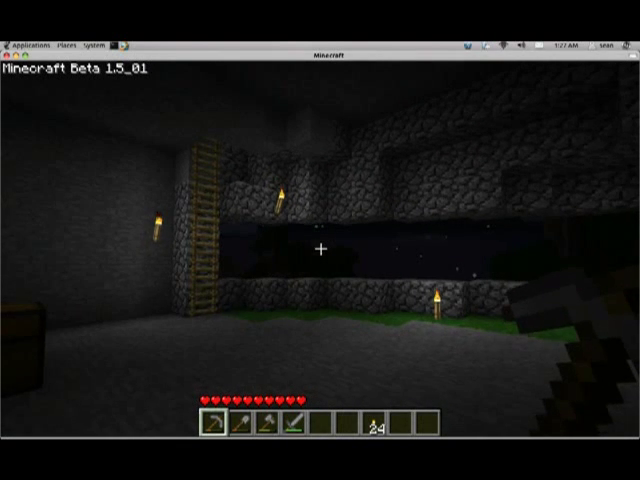
key(Escape)
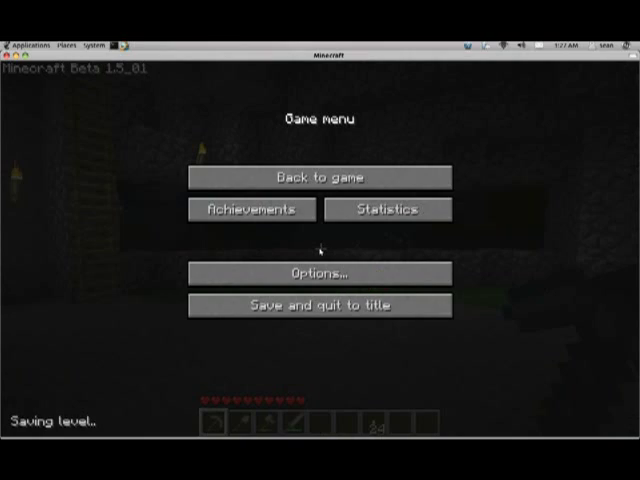
click(318, 305)
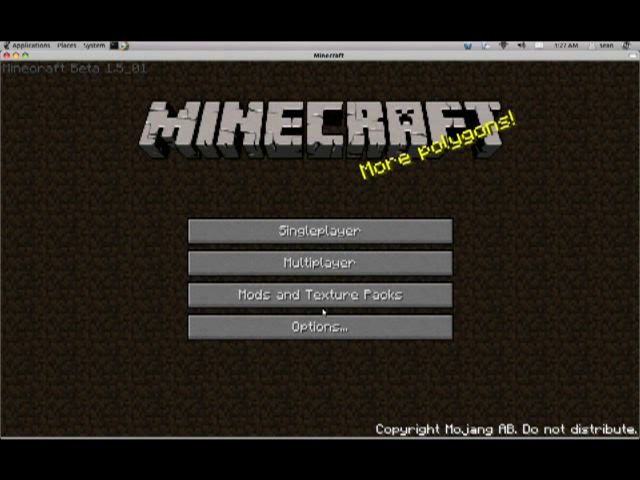